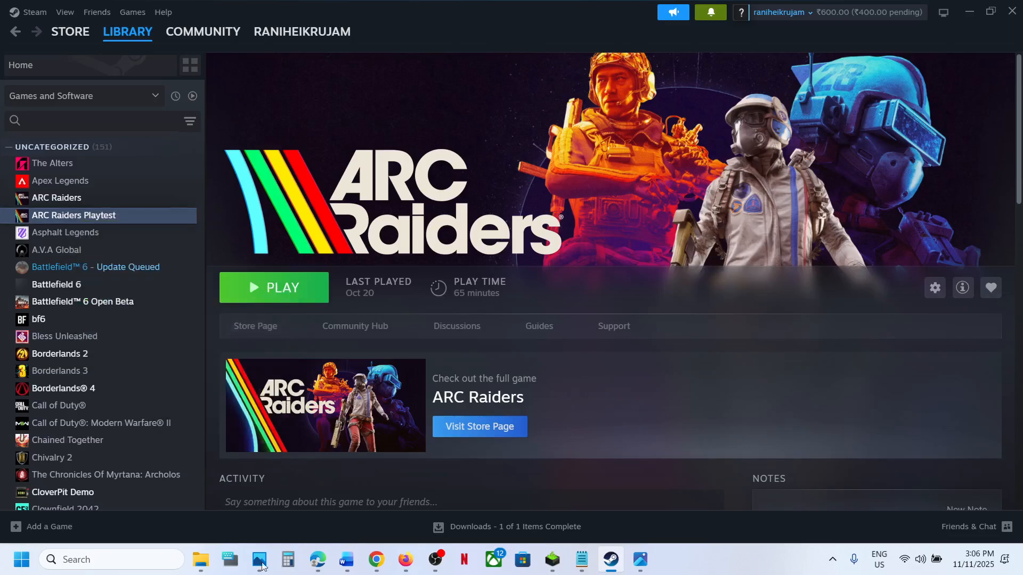
# - Navigate File Explorer to Arc Raiders' EasyAntiCheat folder in steamapps\common
pyautogui.click(201, 559)
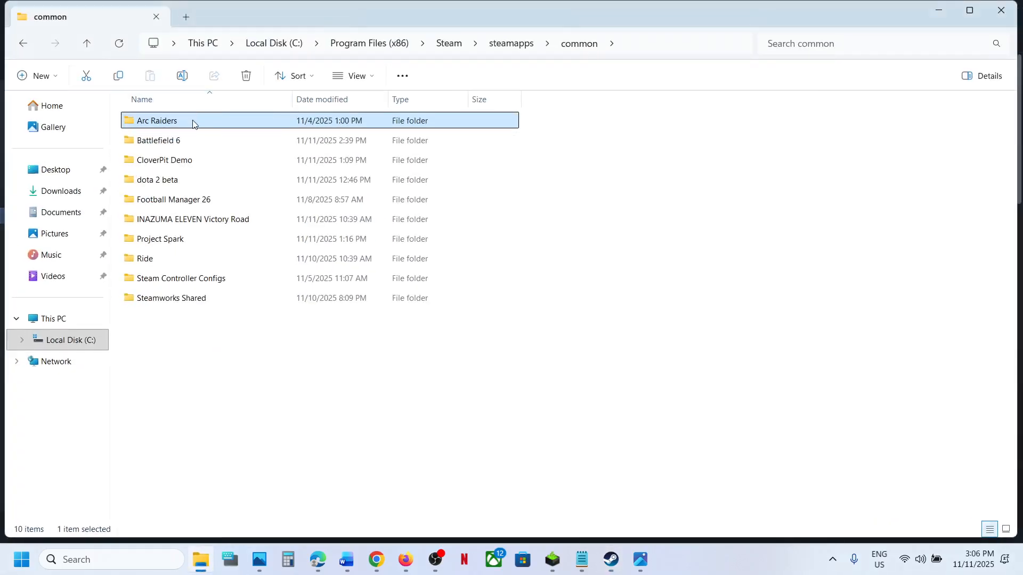
pyautogui.doubleClick(157, 120)
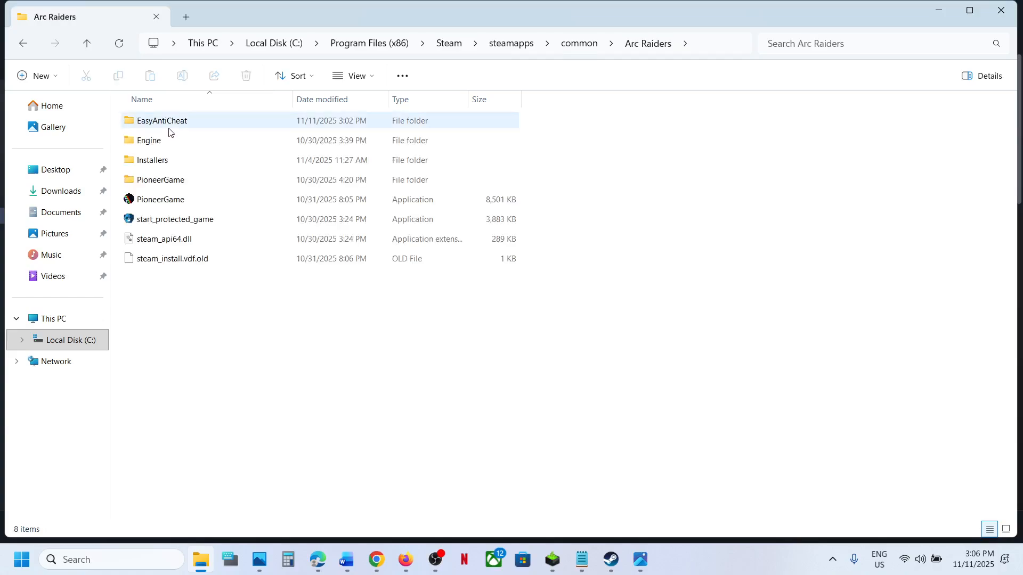
pyautogui.doubleClick(162, 121)
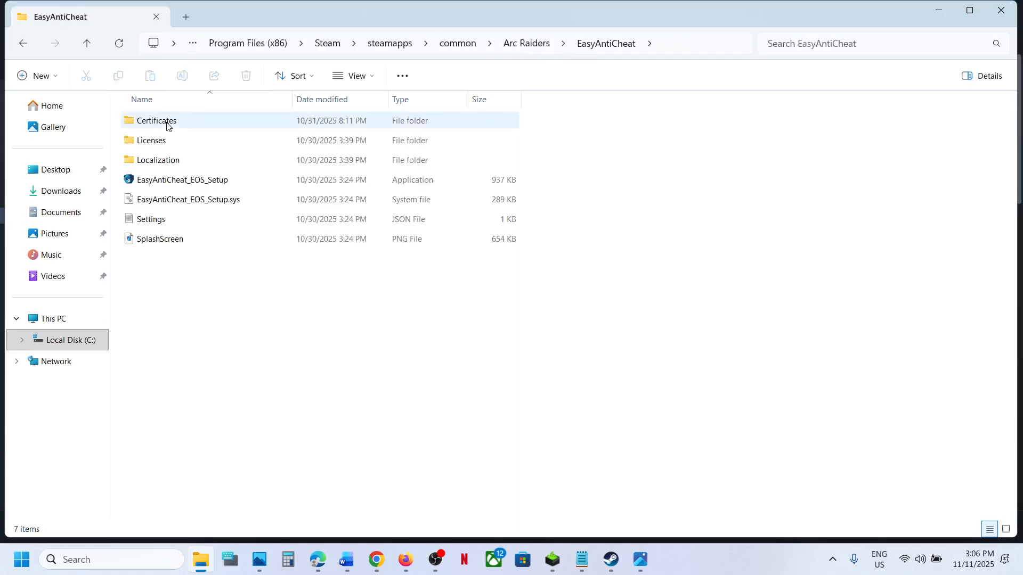
# - Select EasyAntiCheat_EOS_Setup.sys and copy it
pyautogui.click(183, 180)
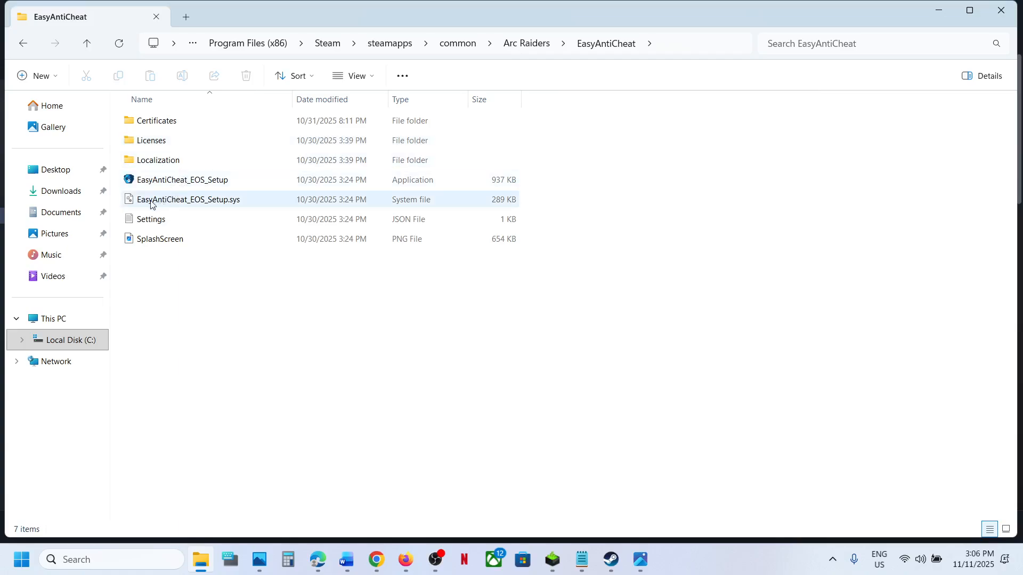
pyautogui.moveTo(209, 204)
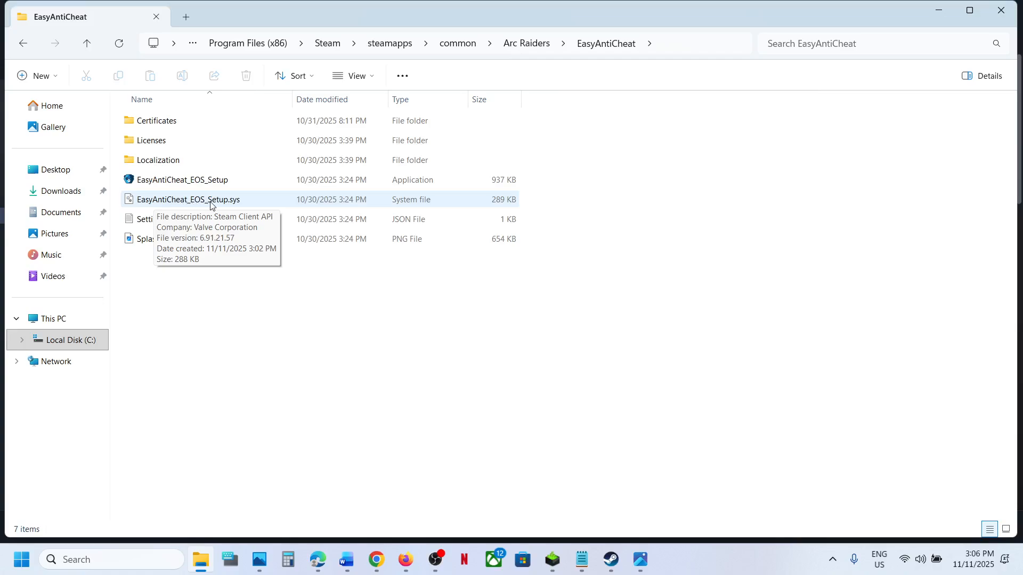
pyautogui.click(187, 199)
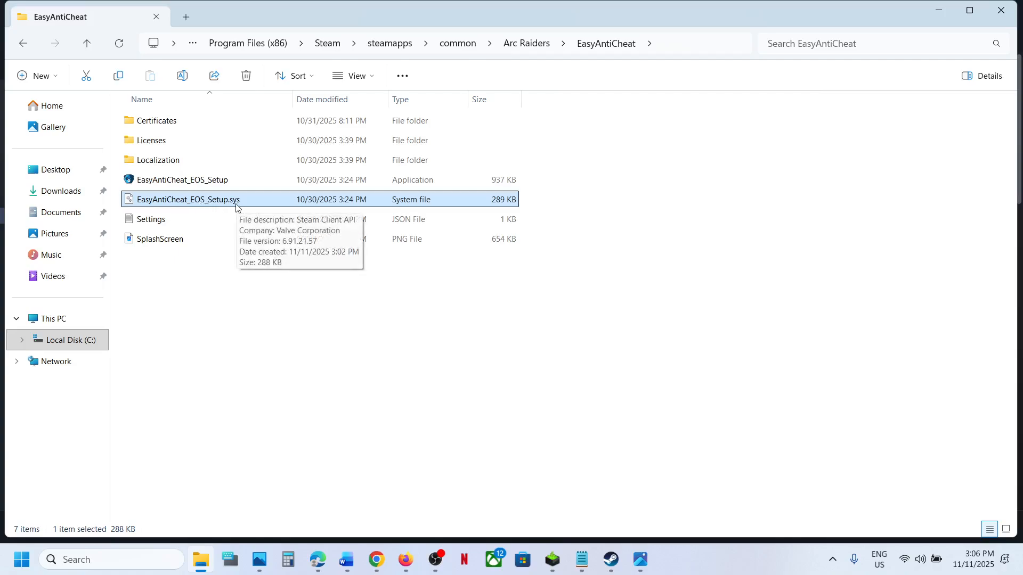
pyautogui.moveTo(185, 183)
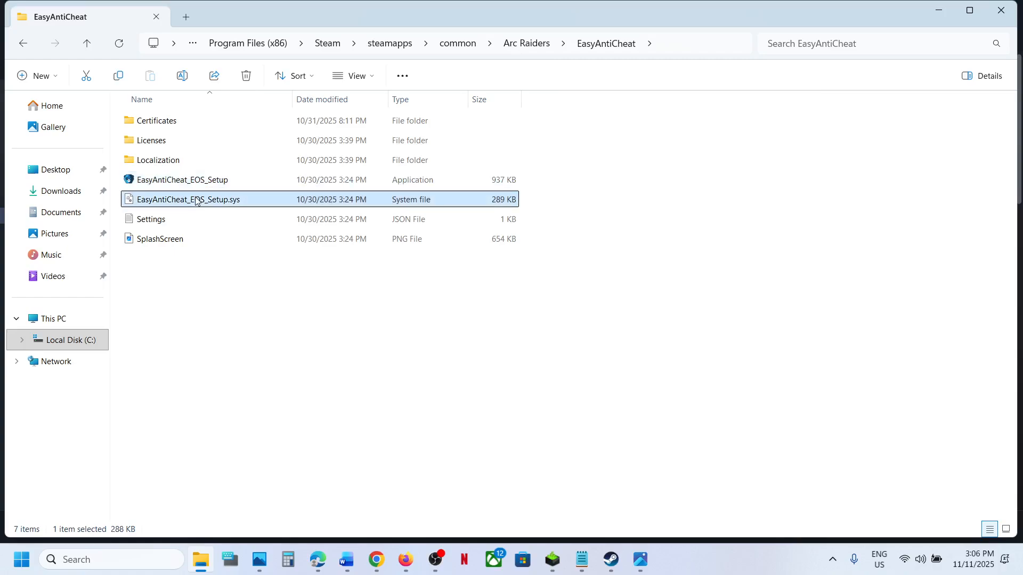
pyautogui.moveTo(235, 199)
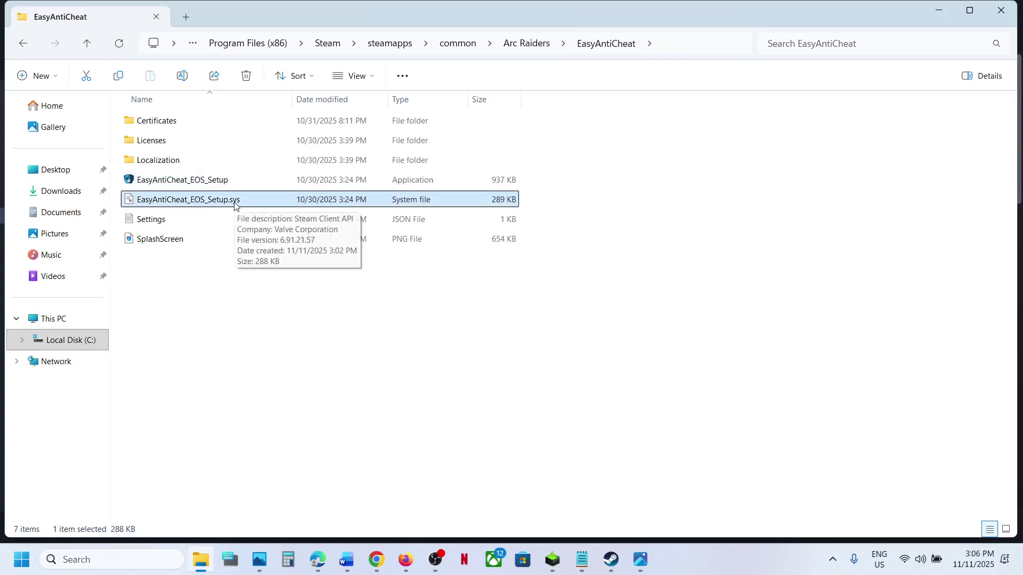
pyautogui.moveTo(302, 172)
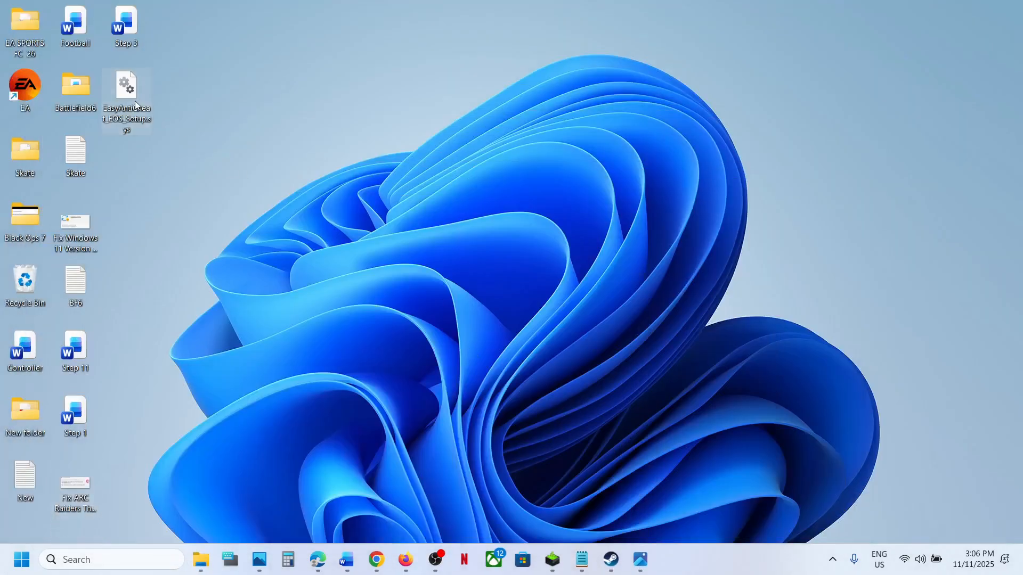
# - Back up EasyAntiCheat_EOS_Setup.sys onto the desktop, then return to the Steam library
pyautogui.doubleClick(126, 84)
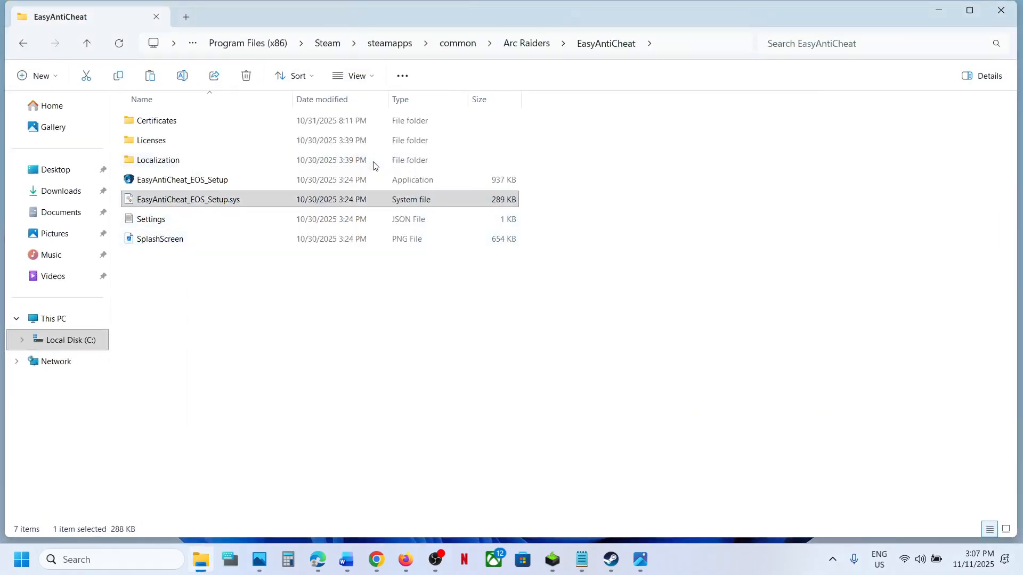
pyautogui.click(610, 560)
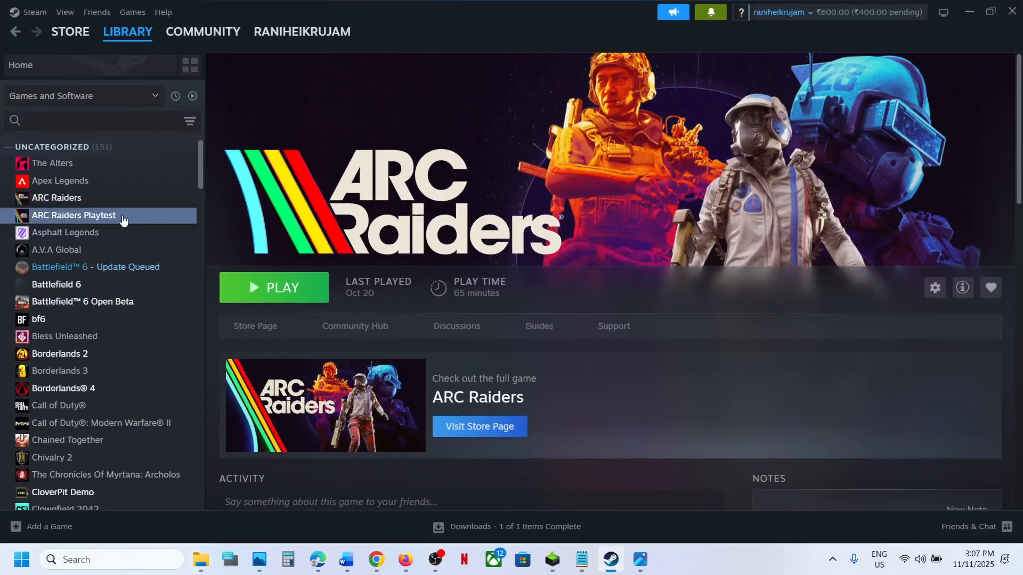
# - Verify ARC Raiders Playtest files from Properties' Installed Files section, then close Properties
pyautogui.rightClick(73, 215)
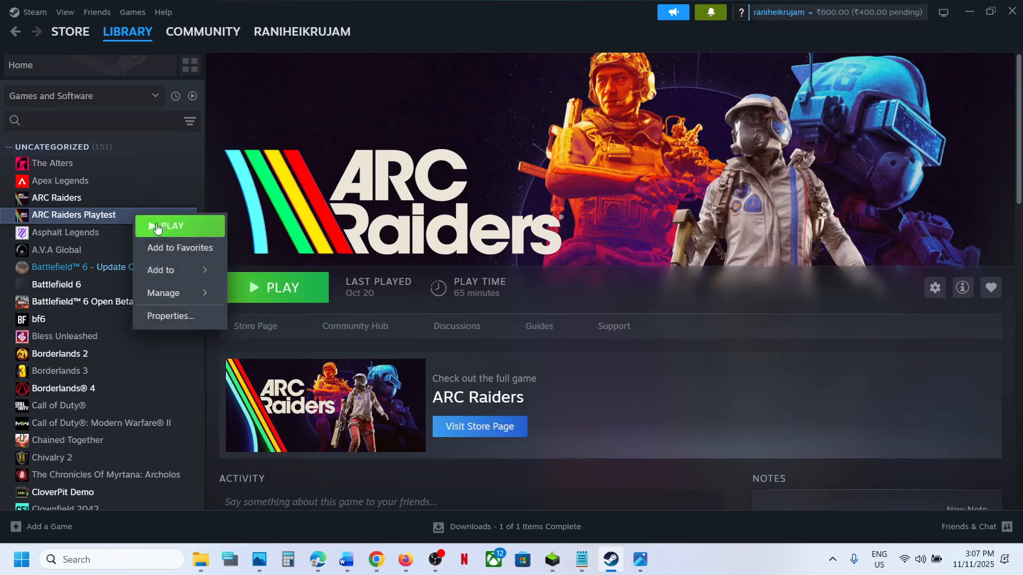
pyautogui.click(171, 316)
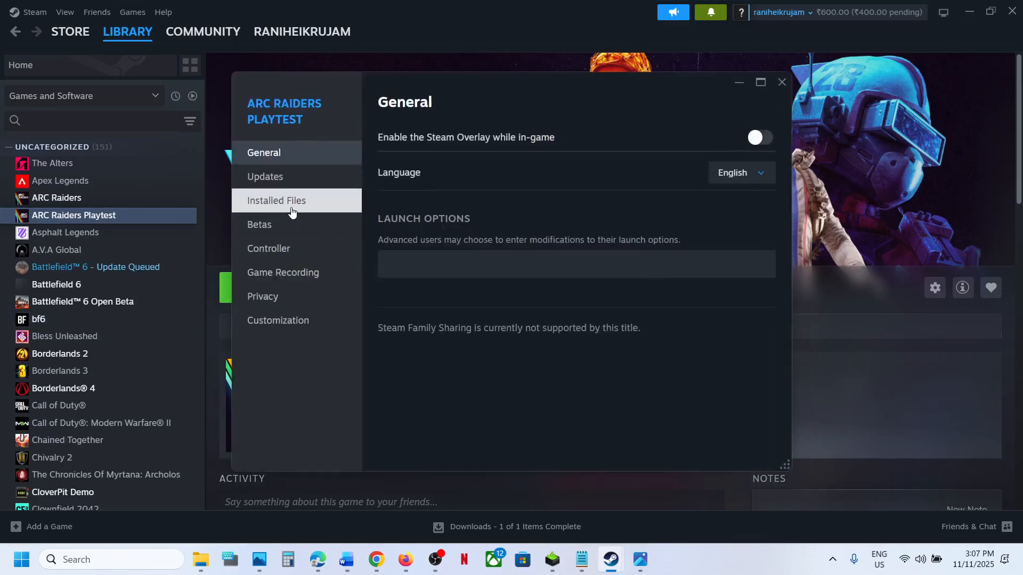
pyautogui.click(276, 201)
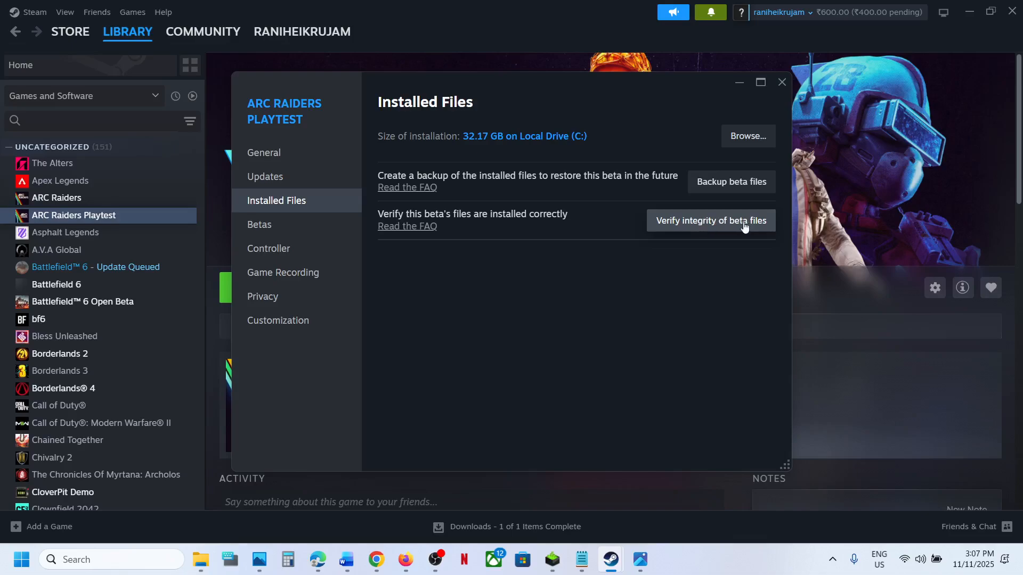
pyautogui.moveTo(781, 82)
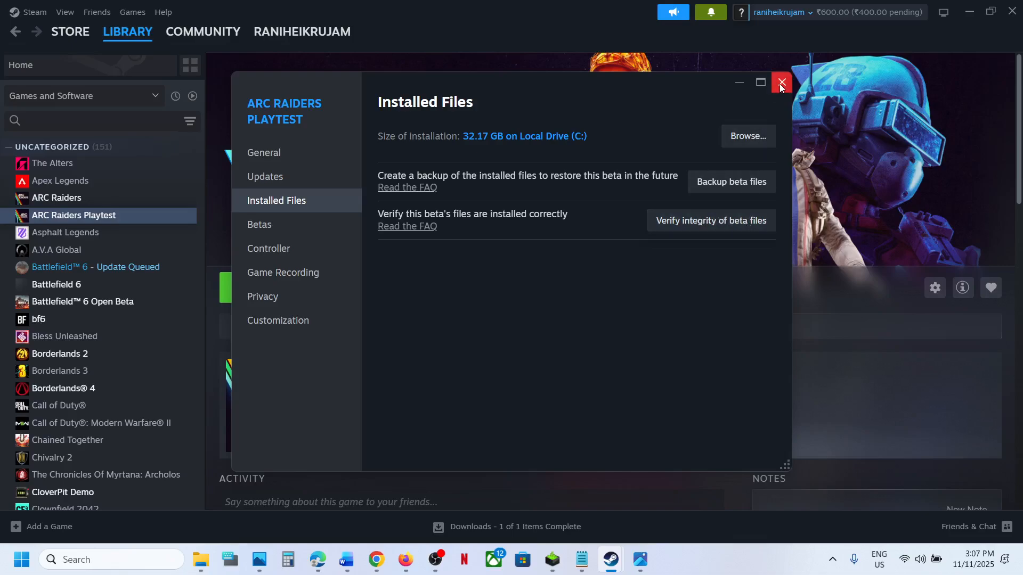
pyautogui.click(781, 82)
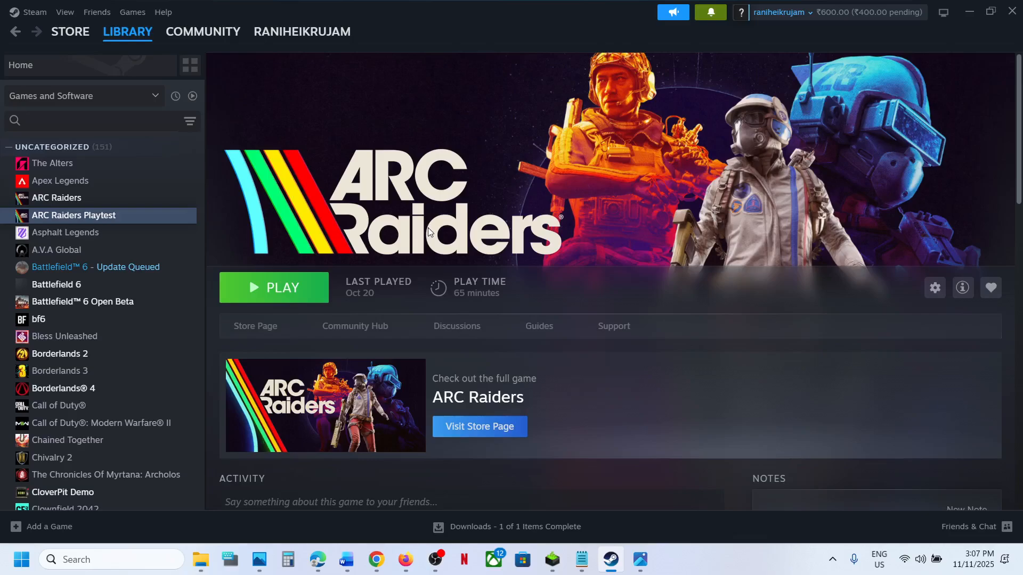
# - Show the Start menu's Lock, Sleep and Restart power options
pyautogui.click(20, 559)
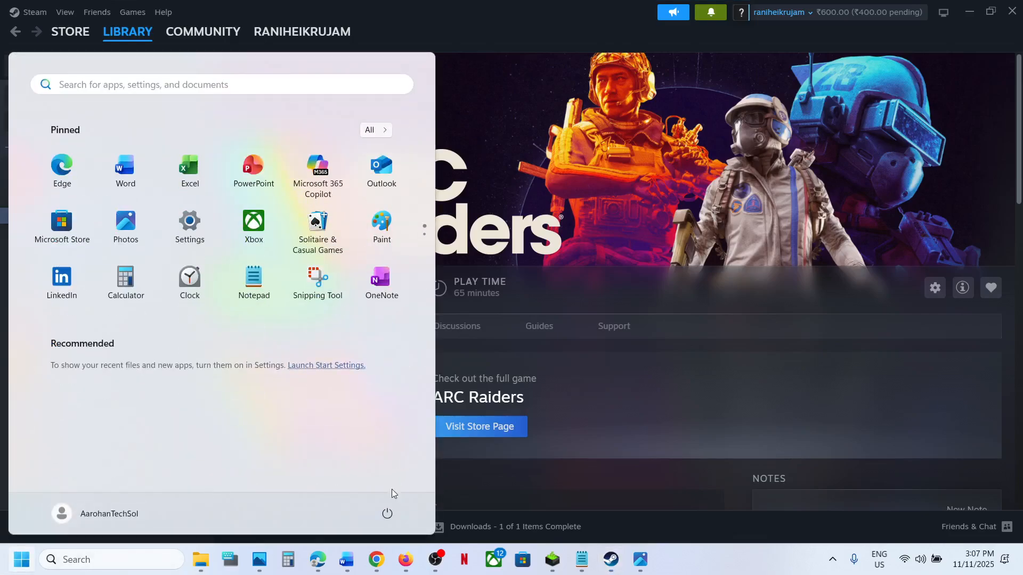
pyautogui.click(387, 513)
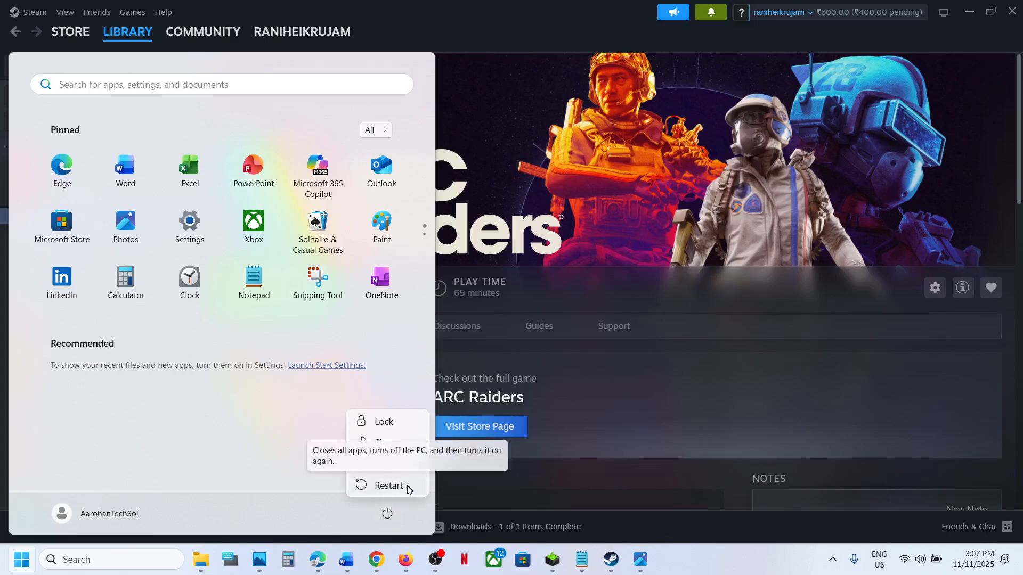